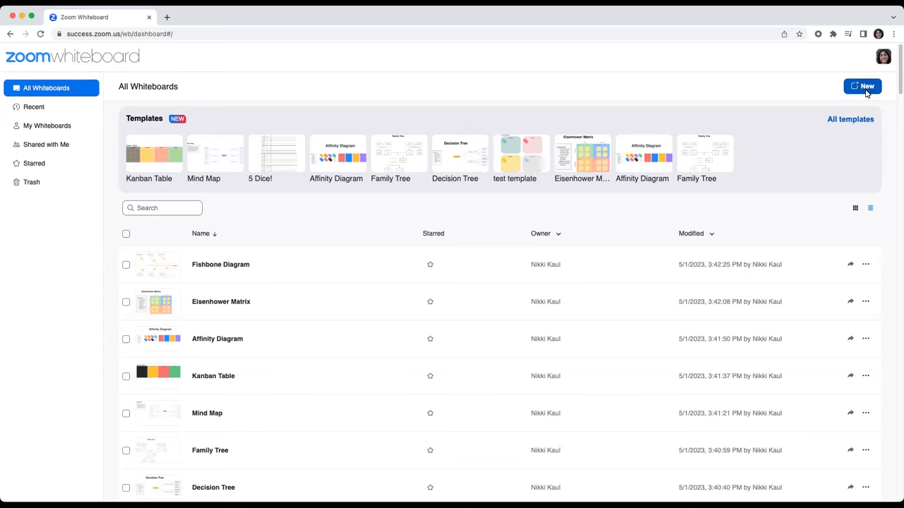
# Create a new blank whiteboard from the dashboard's New button.
pyautogui.click(862, 86)
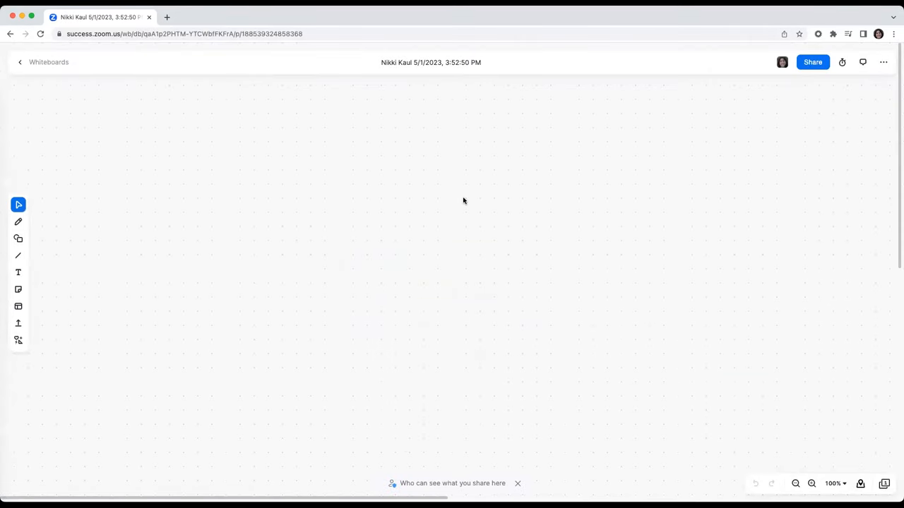
pyautogui.moveTo(409, 187)
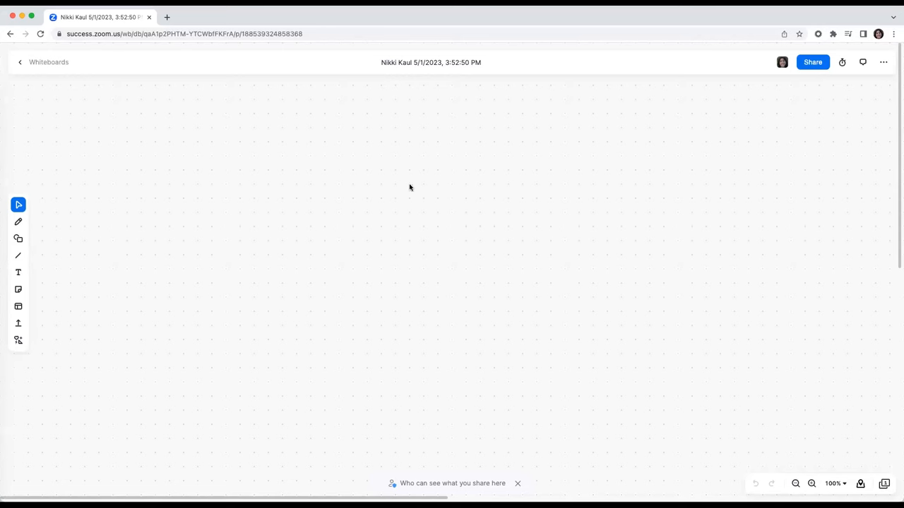
pyautogui.moveTo(160, 208)
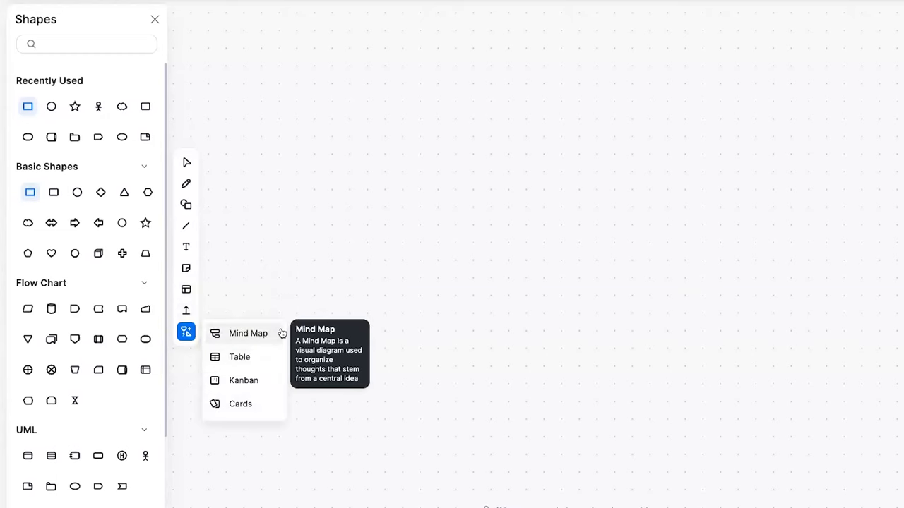
pyautogui.moveTo(274, 417)
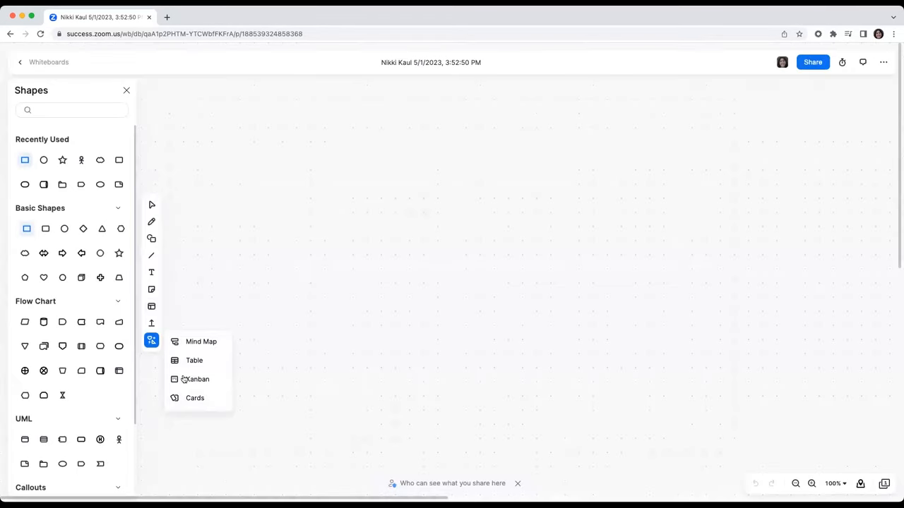
# Open the Cards submenu with Jira card, Jira import and Zoom card choices.
pyautogui.click(195, 397)
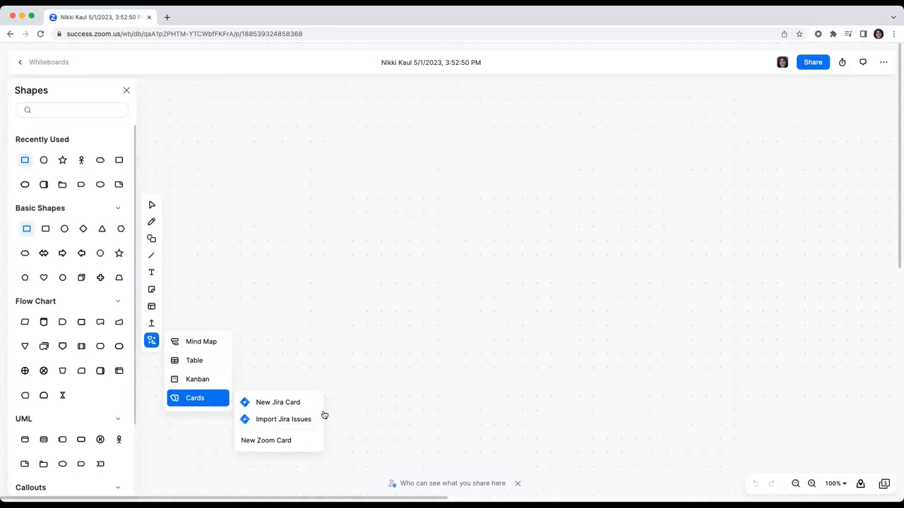
pyautogui.moveTo(323, 415)
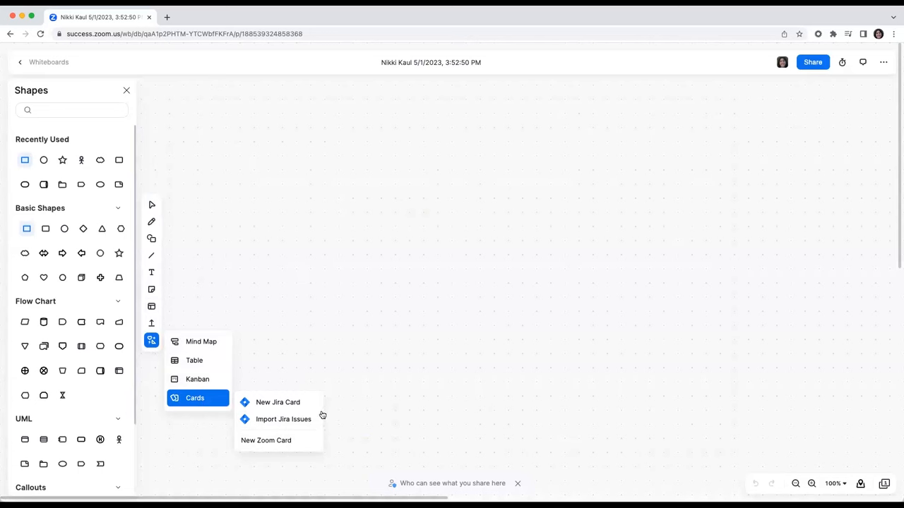
pyautogui.moveTo(565, 325)
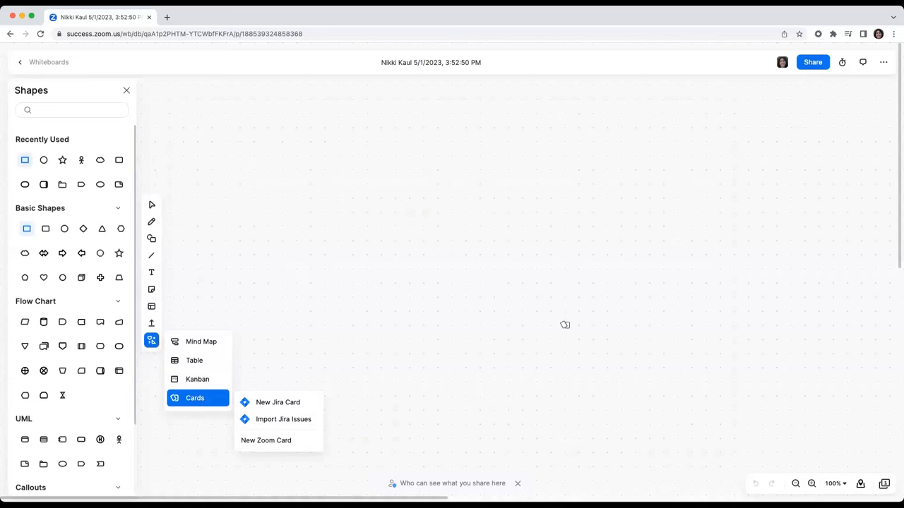
pyautogui.moveTo(590, 318)
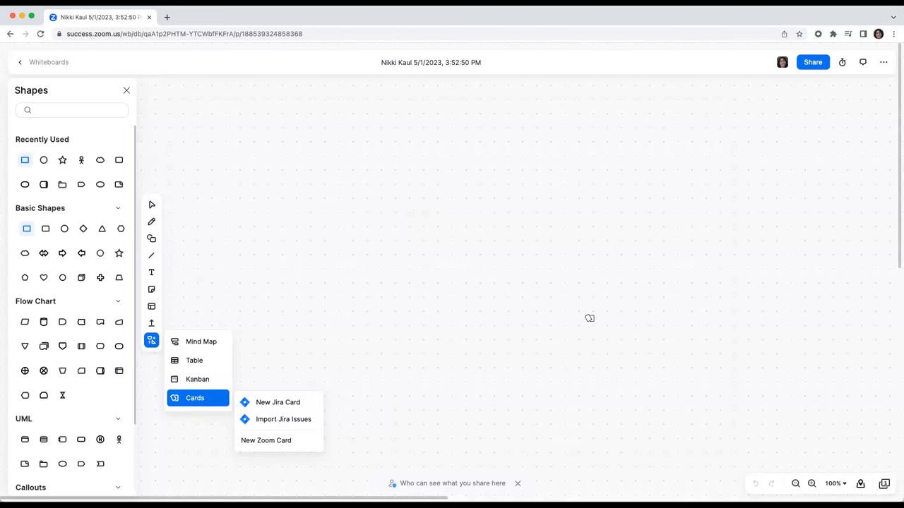